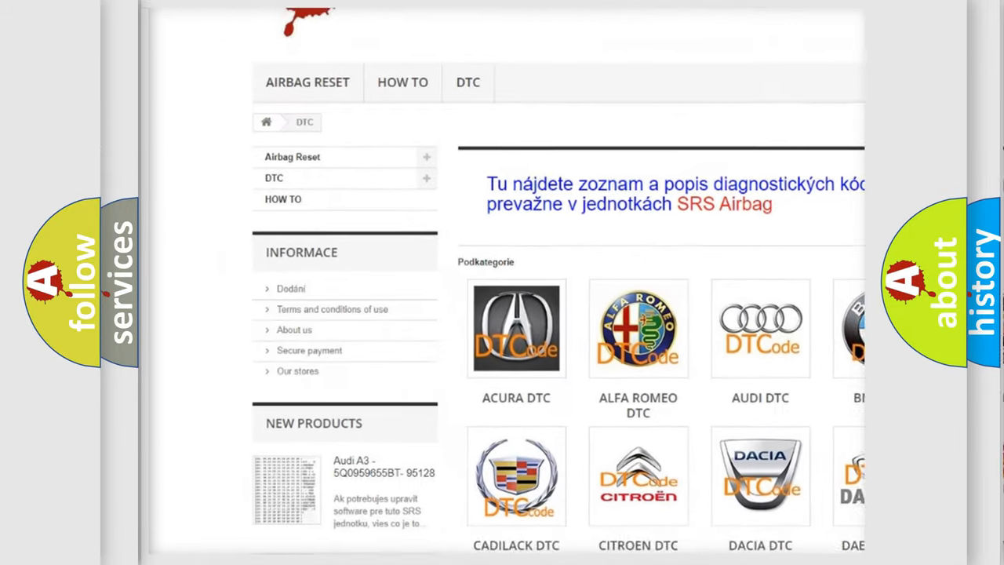
scroll("down", 3)
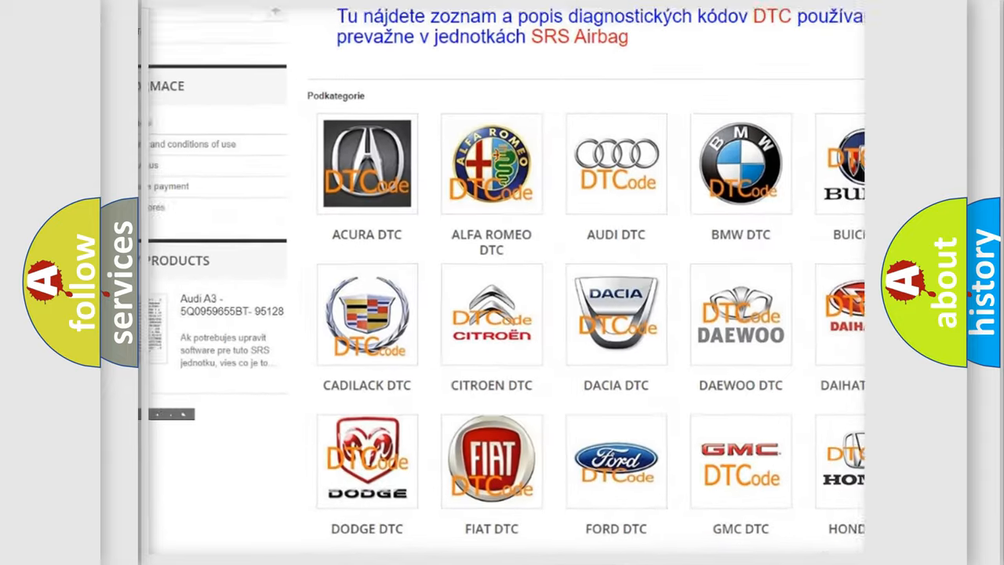
scroll("down", 3)
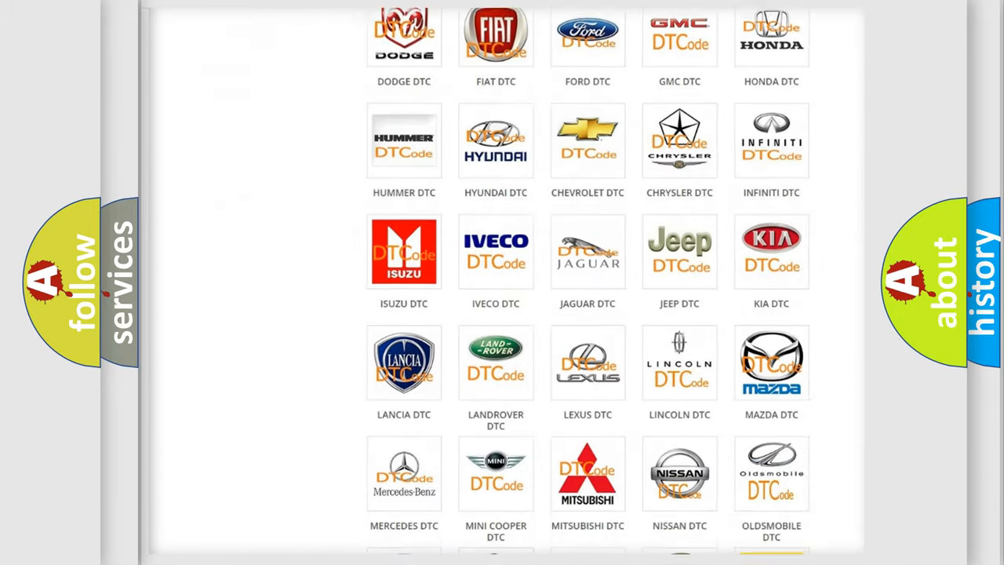
scroll("down", 3)
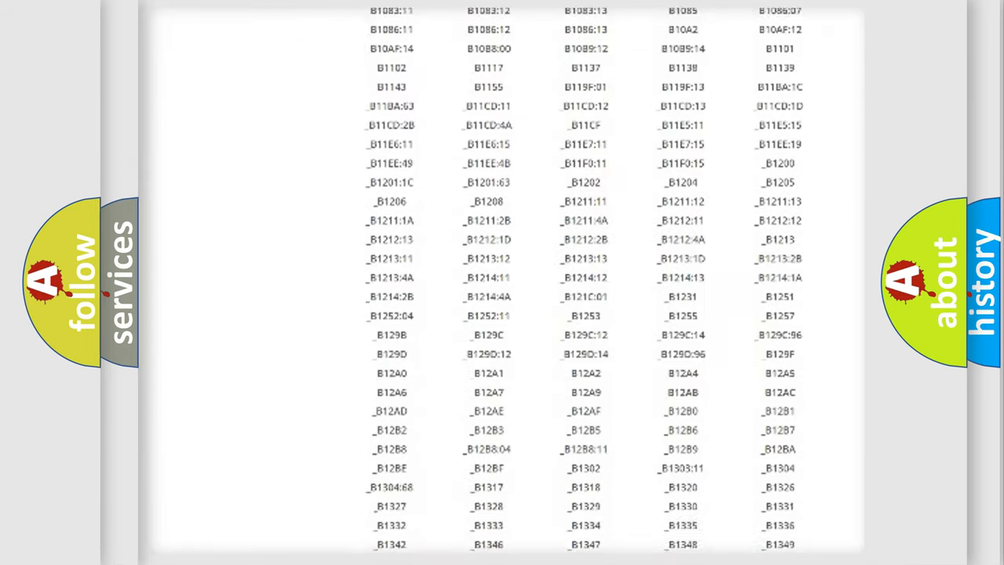
scroll("down", 3)
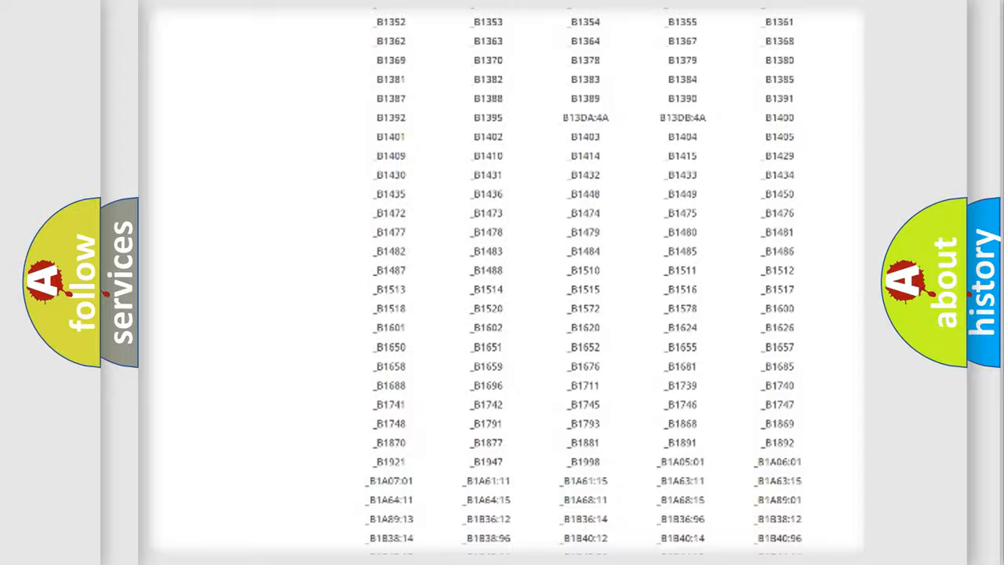